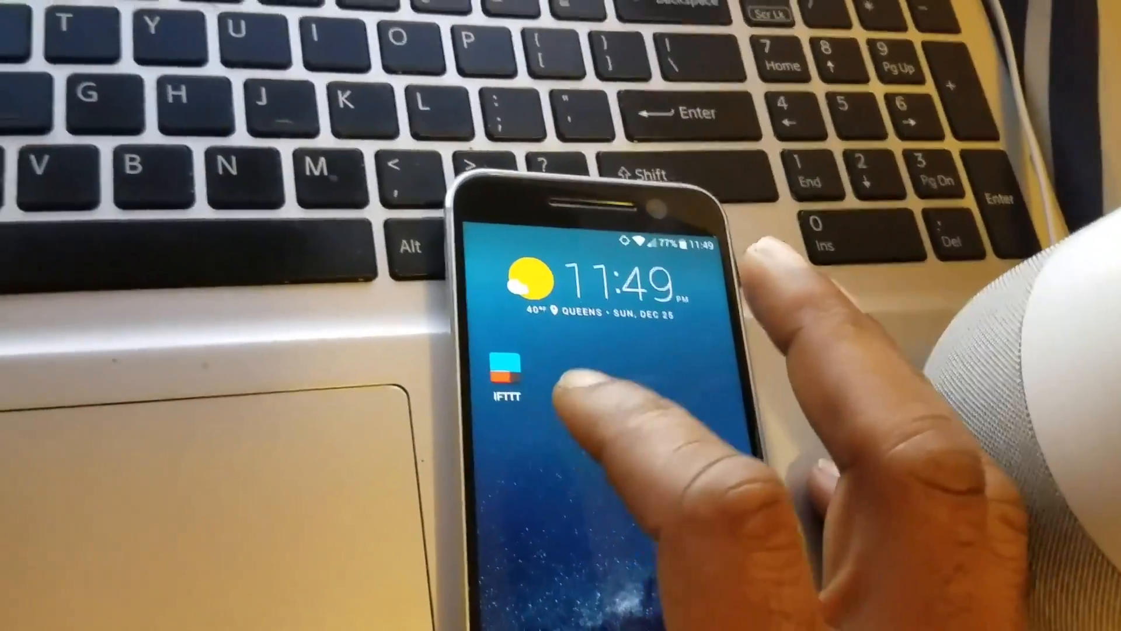
Step: Launch IFTTT and search its services for 'google'
{"action": "left_click", "coordinate": [504, 372]}
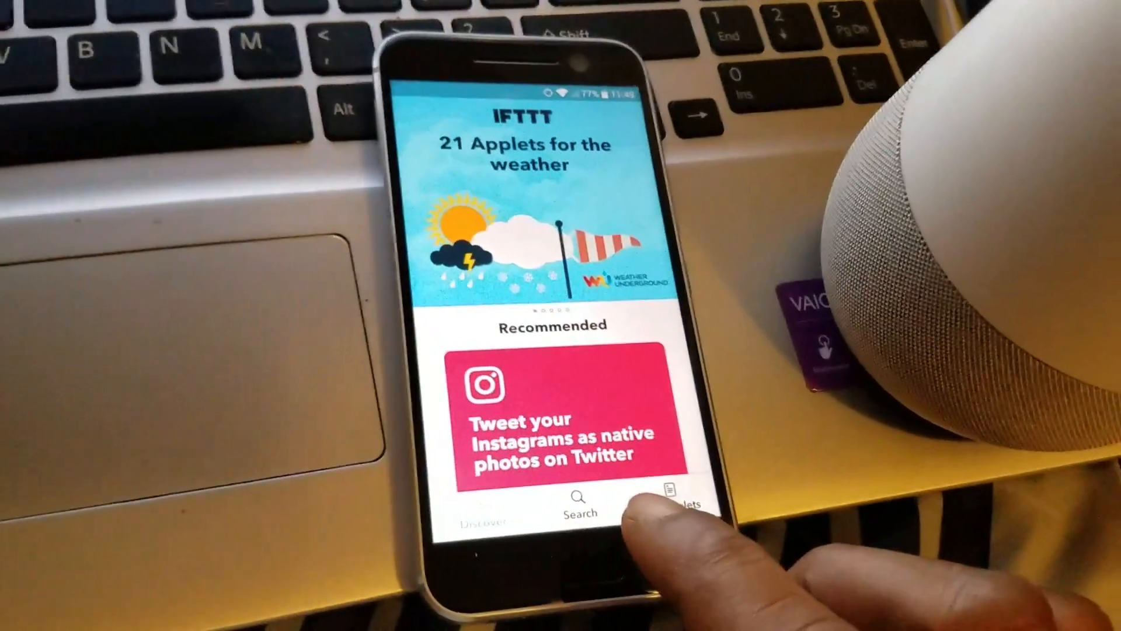
{"action": "left_click", "coordinate": [579, 504]}
{"action": "type", "text": "googl"}
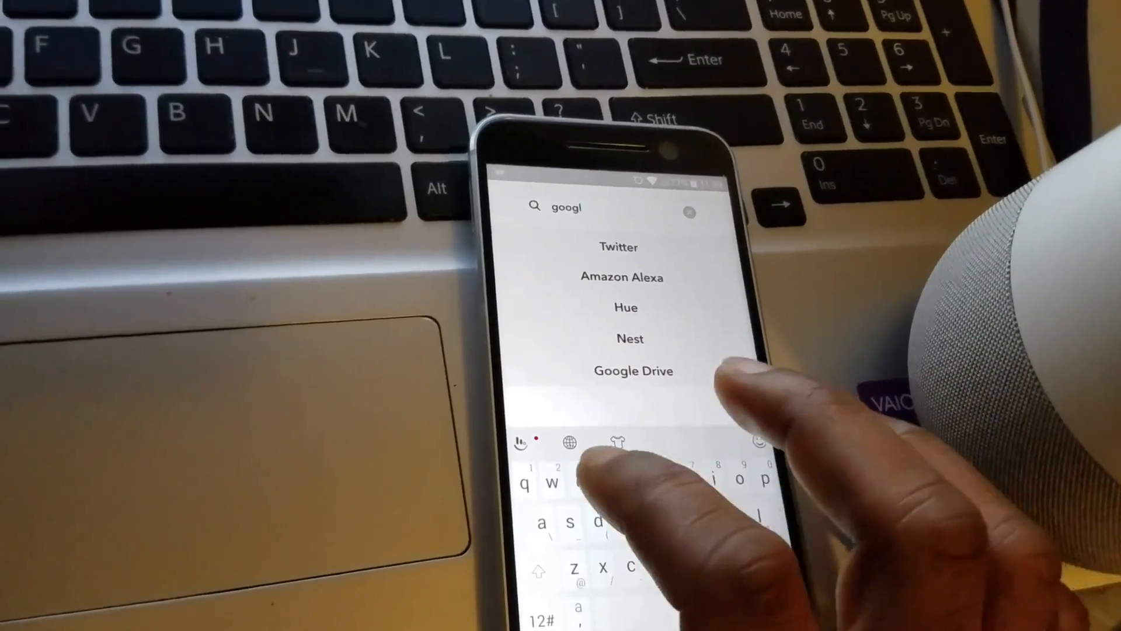
{"action": "type", "text": "e"}
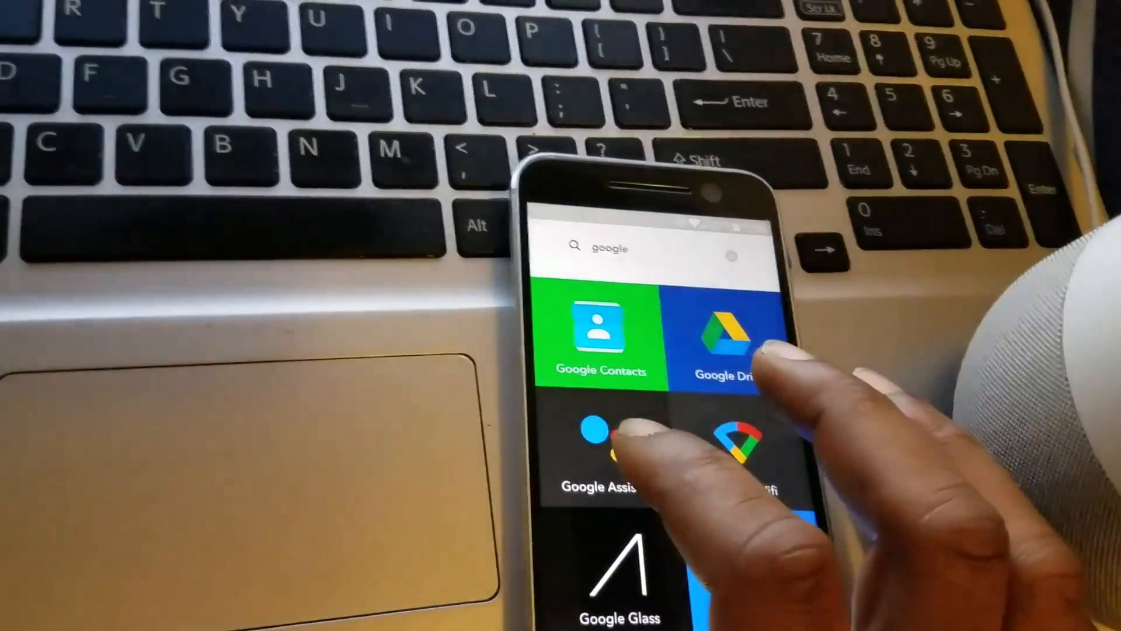
Step: Open the Google Assistant service and start a custom applet with Applet Maker
{"action": "left_click", "coordinate": [601, 443]}
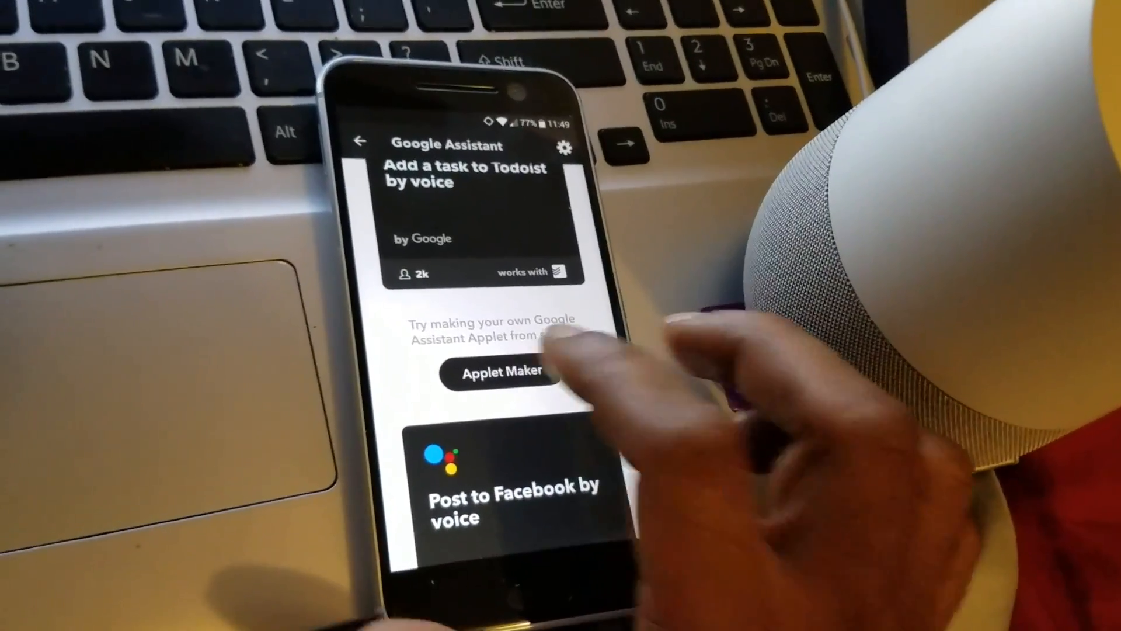
{"action": "left_click", "coordinate": [500, 372]}
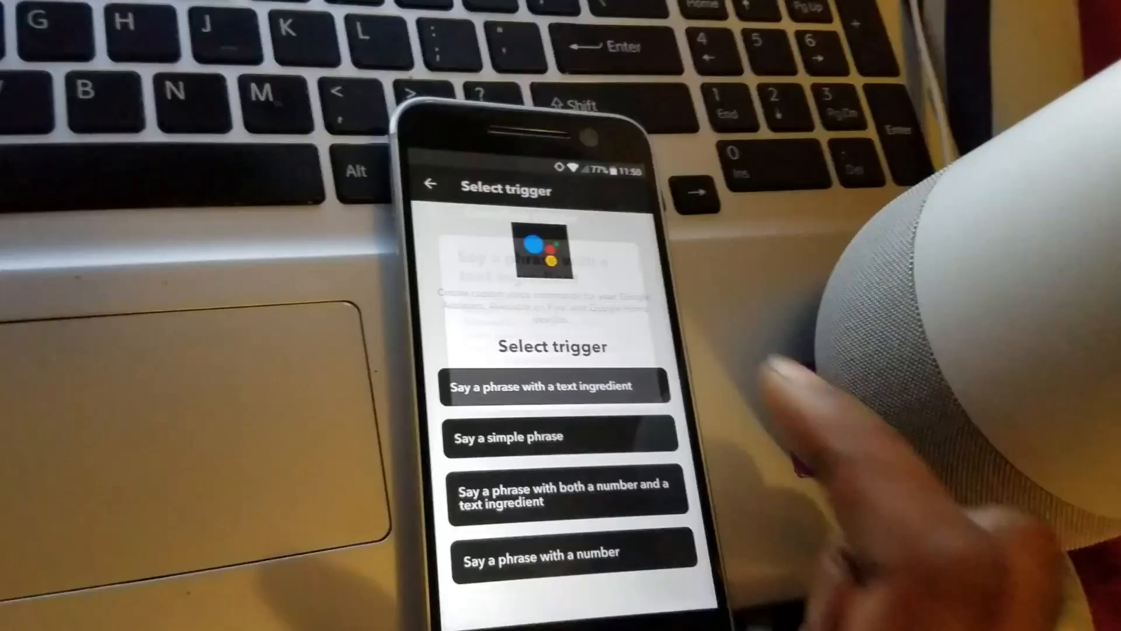
Step: Choose 'Say a phrase with a text ingredient' and enter the phrase 'add to my calendar'
{"action": "left_click", "coordinate": [556, 386]}
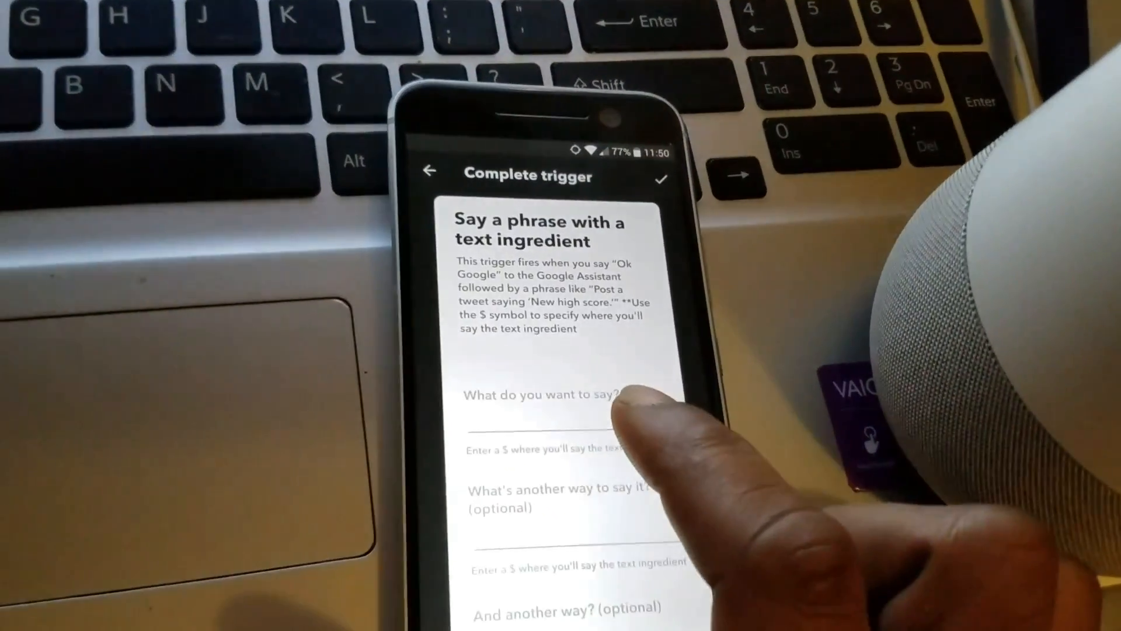
{"action": "left_click", "coordinate": [543, 395]}
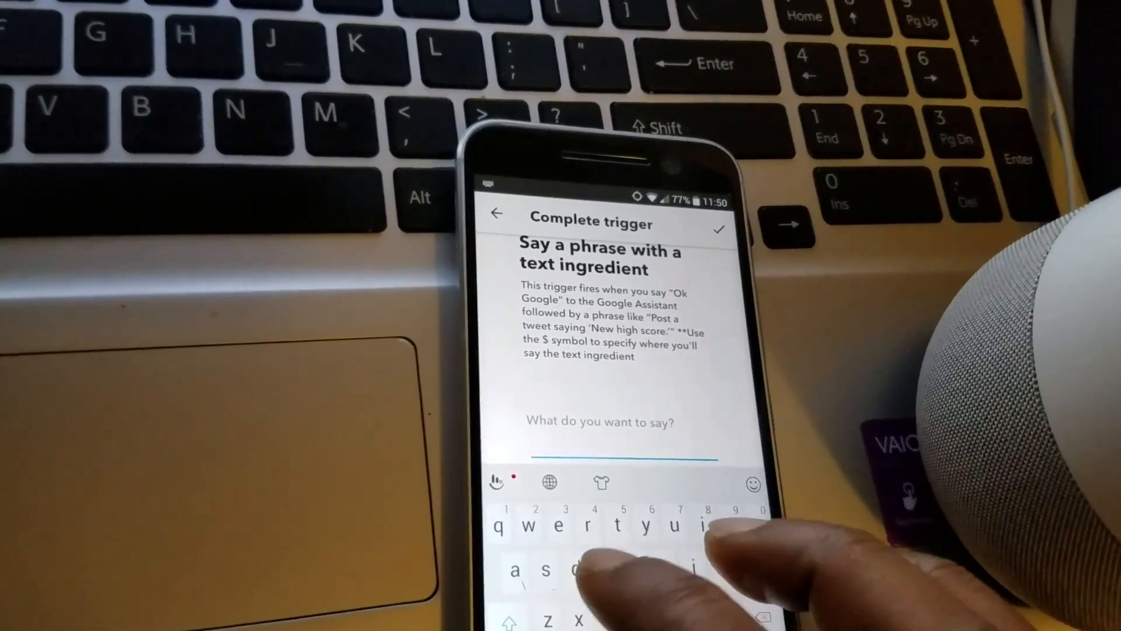
{"action": "type", "text": "add"}
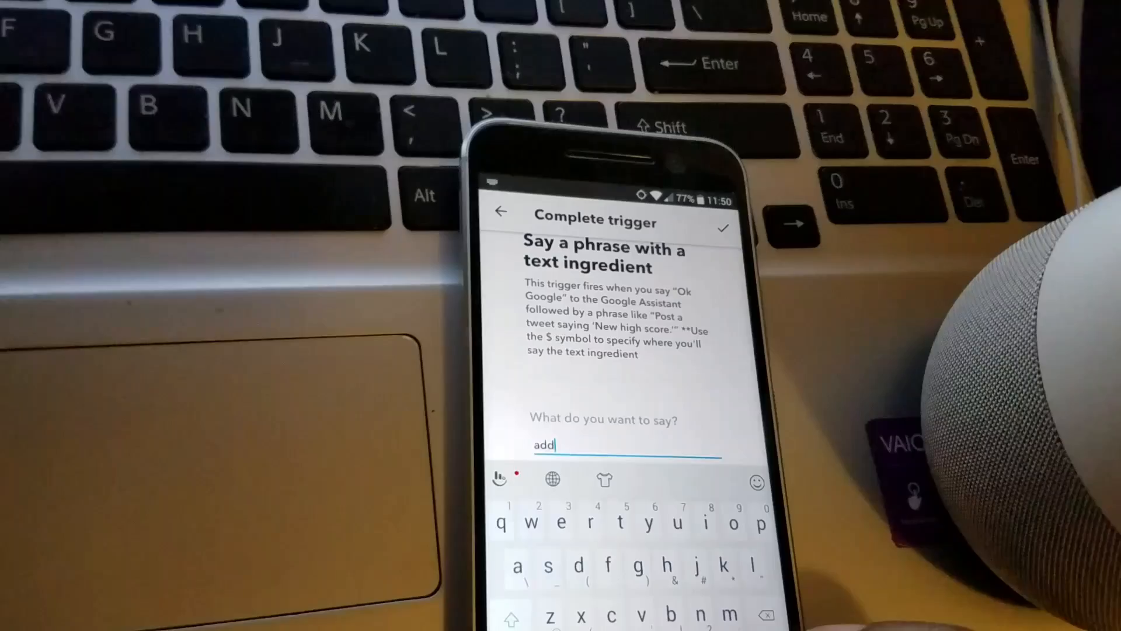
{"action": "type", "text": "to"}
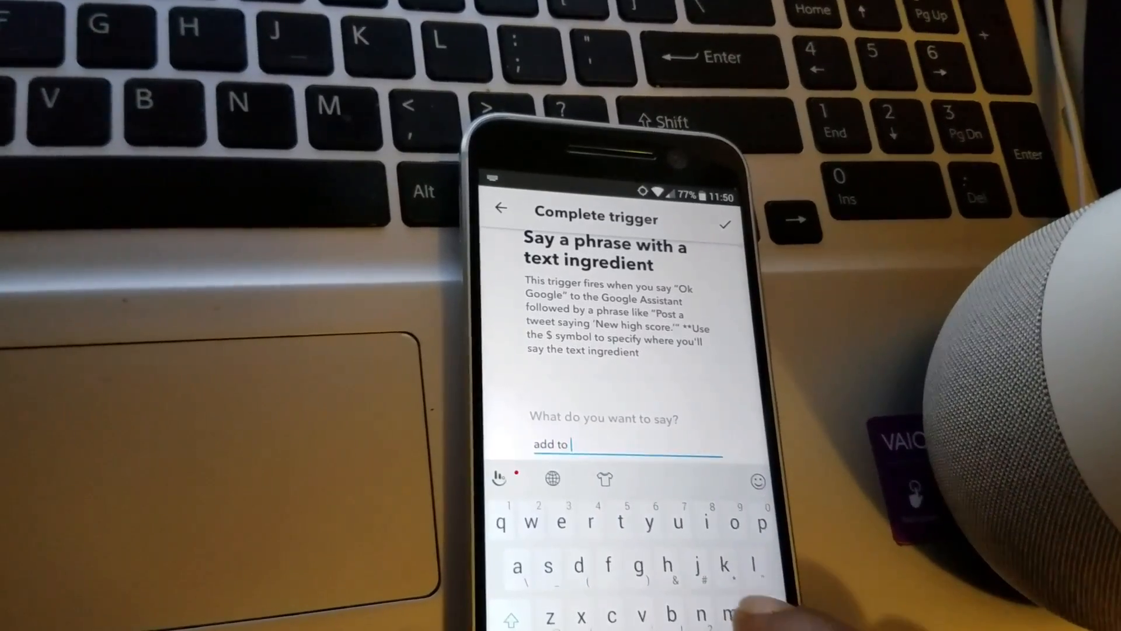
{"action": "type", "text": "my"}
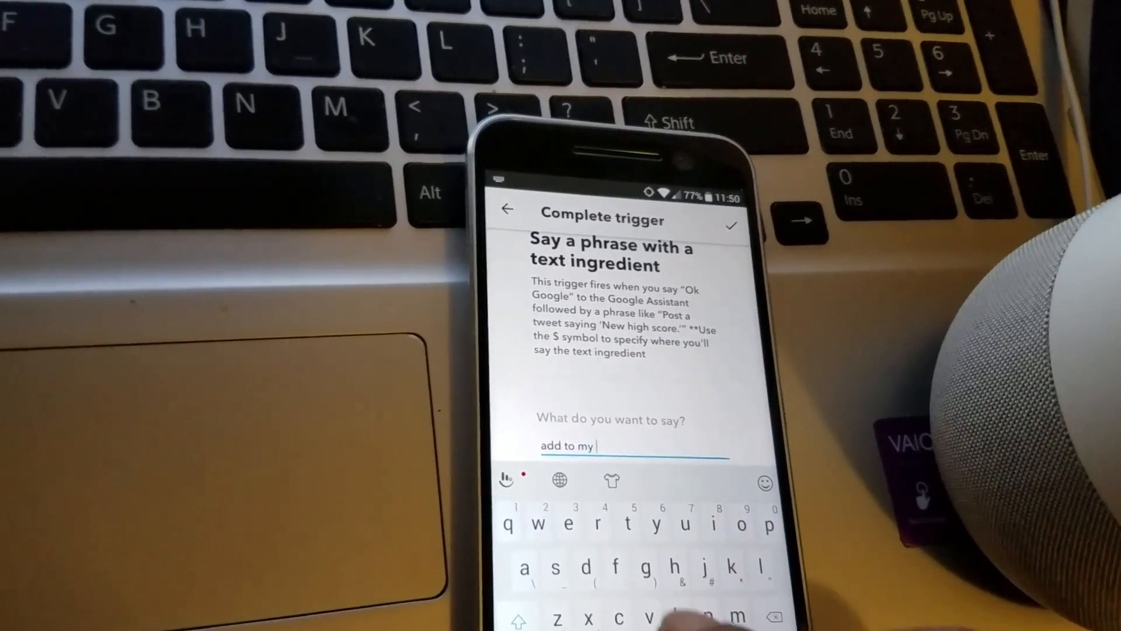
{"action": "type", "text": "calend"}
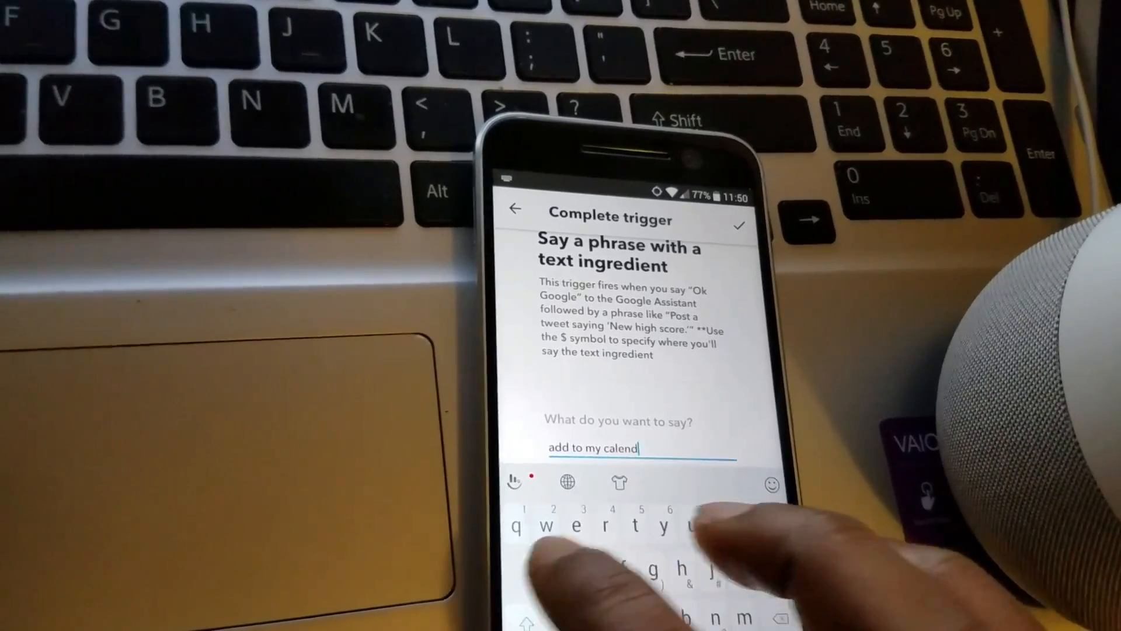
{"action": "type", "text": "ar"}
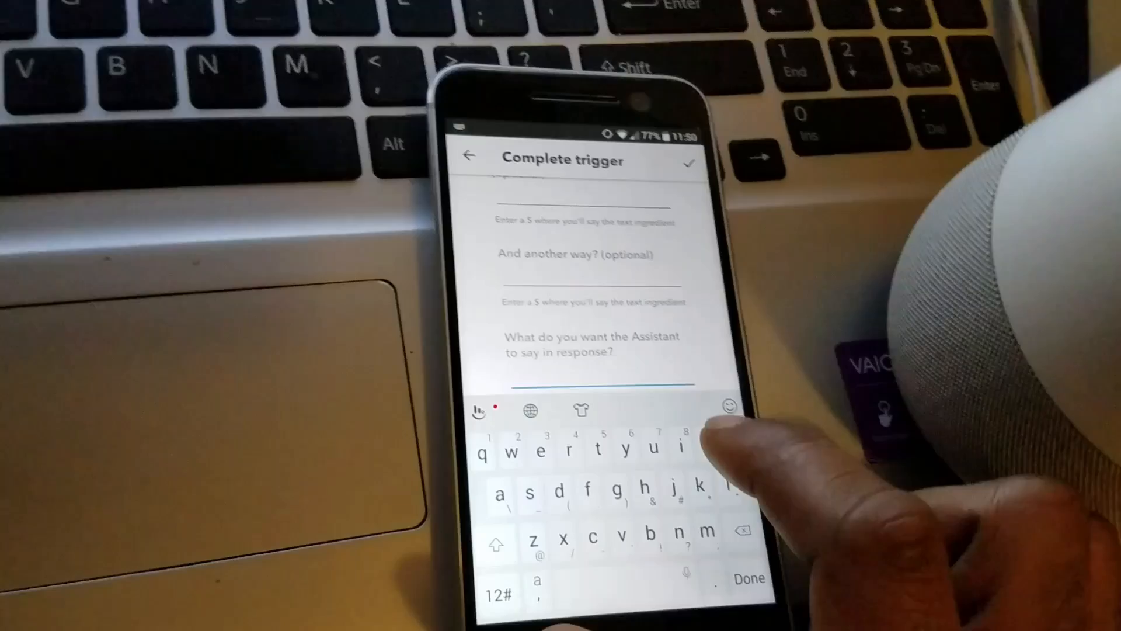
Step: Set the Assistant's spoken response to 'ok added to the calendar'
{"action": "type", "text": "ok a"}
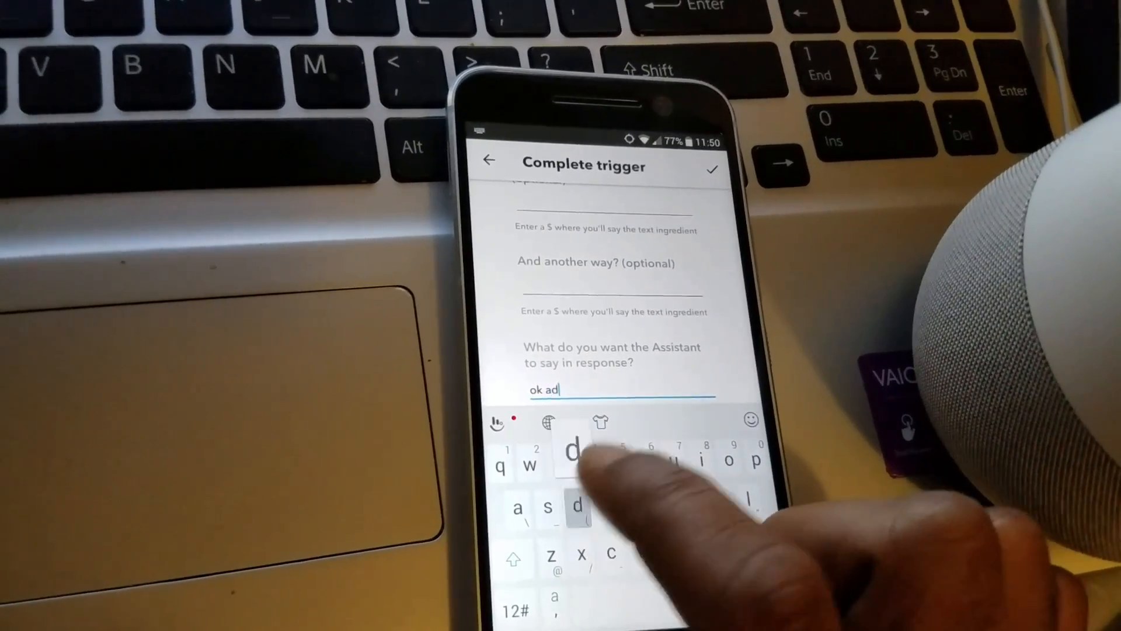
{"action": "type", "text": "ded"}
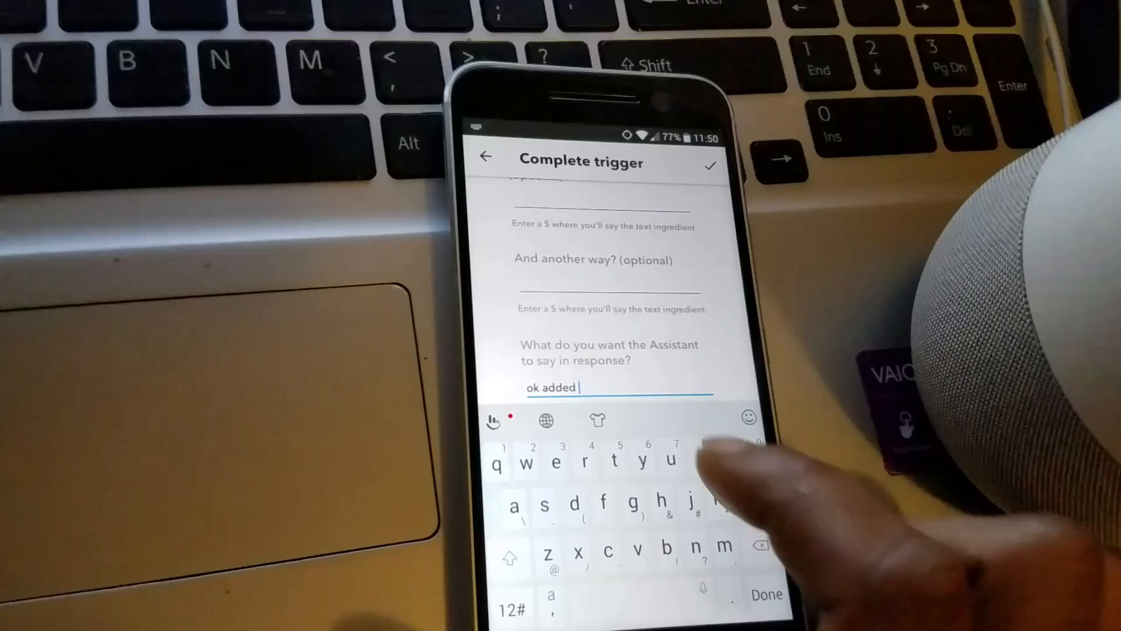
{"action": "type", "text": "to t"}
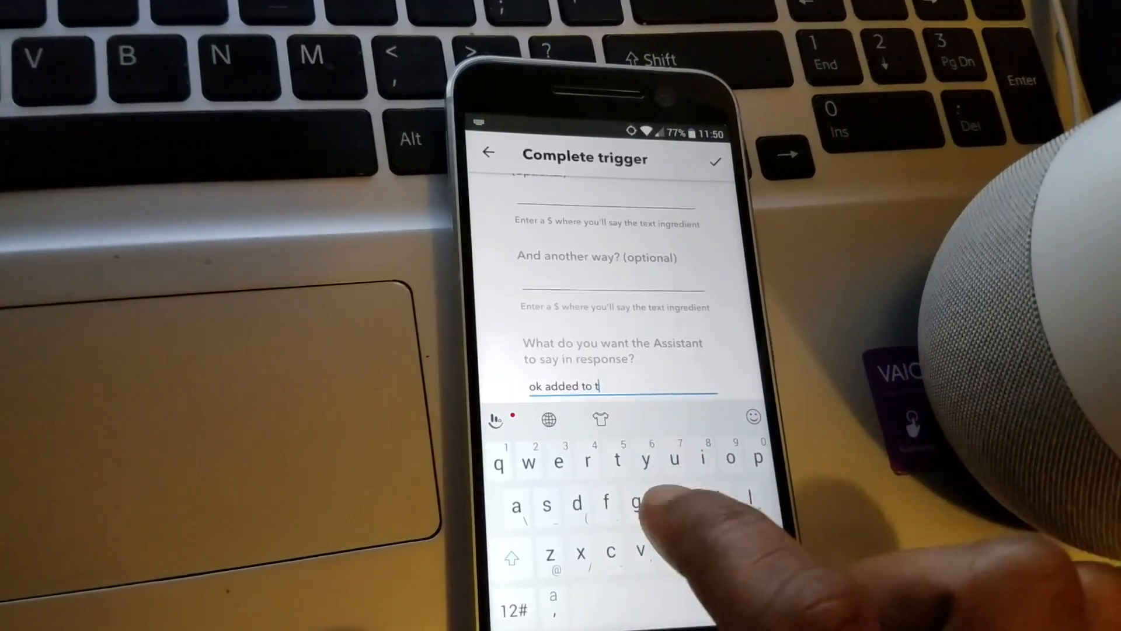
{"action": "type", "text": "he ca"}
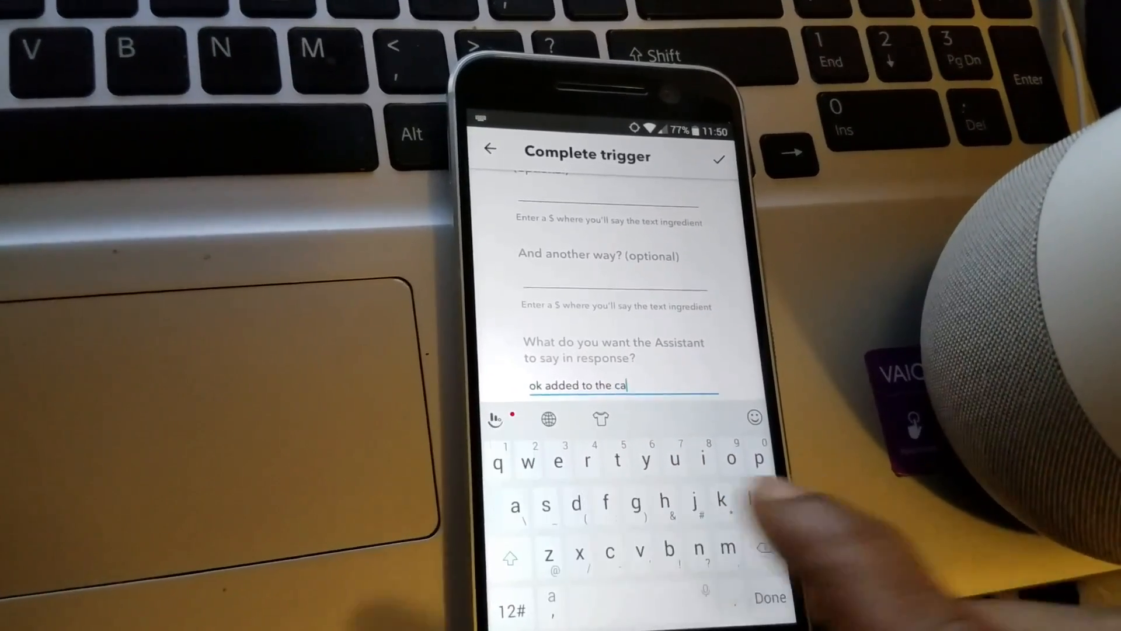
{"action": "type", "text": "lend"}
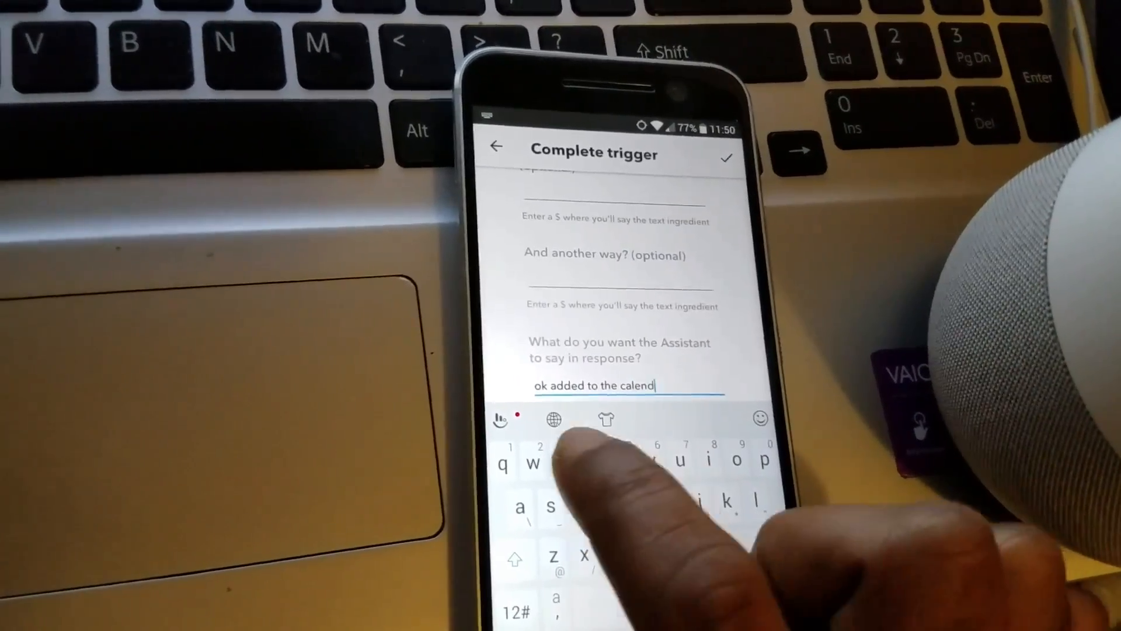
{"action": "type", "text": "er"}
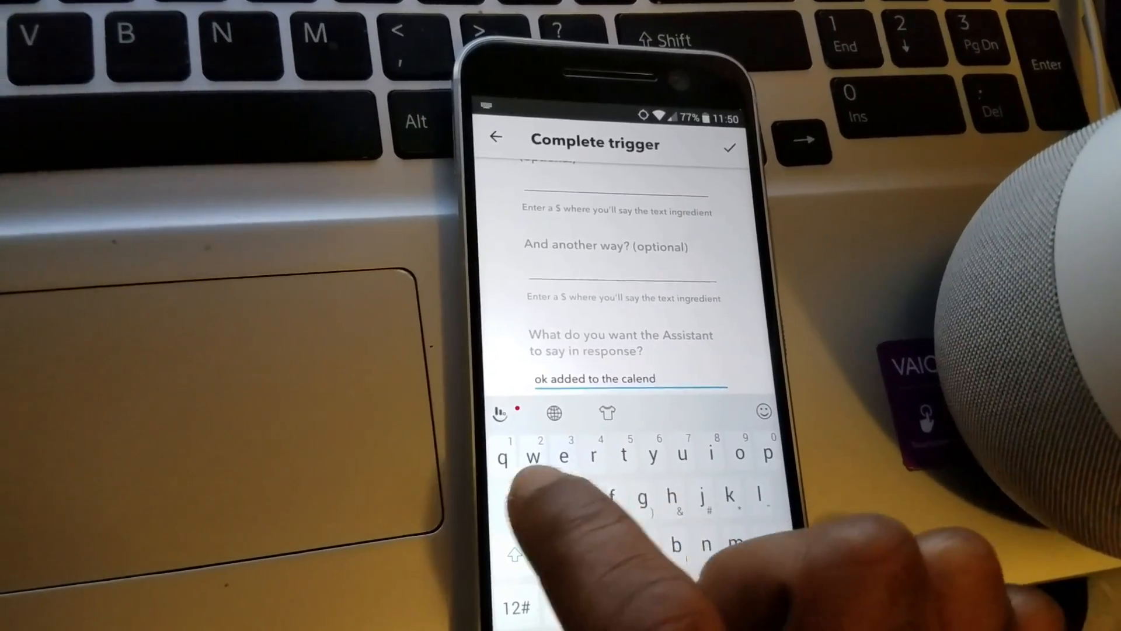
{"action": "type", "text": "ar"}
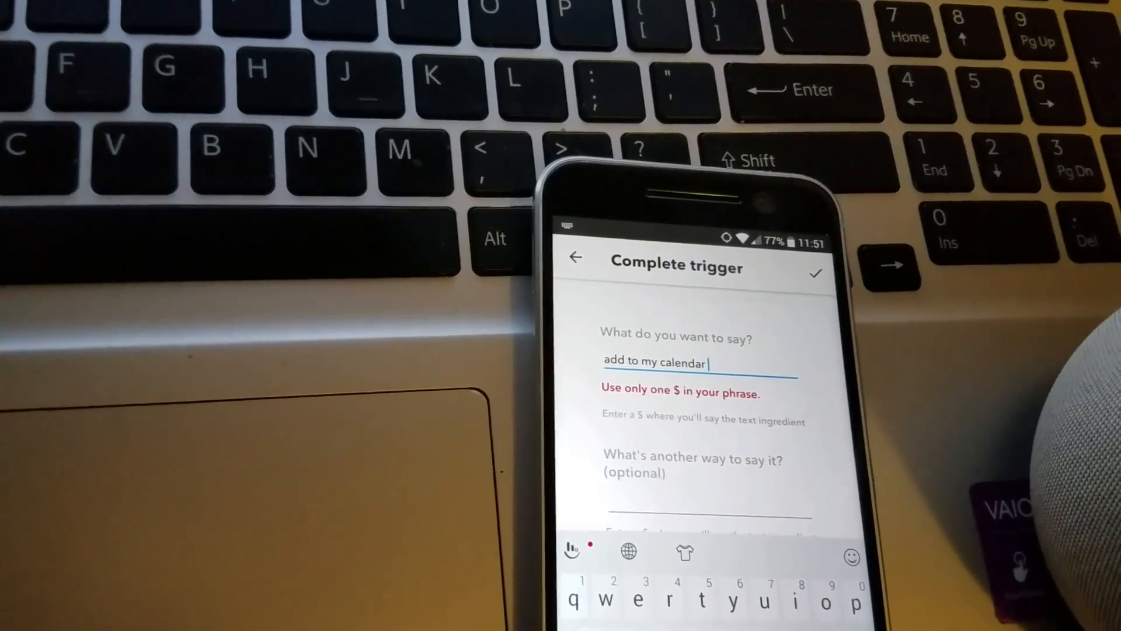
Step: Append the $ ingredient to the phrase 'add to my calendar'
{"action": "type", "text": "$"}
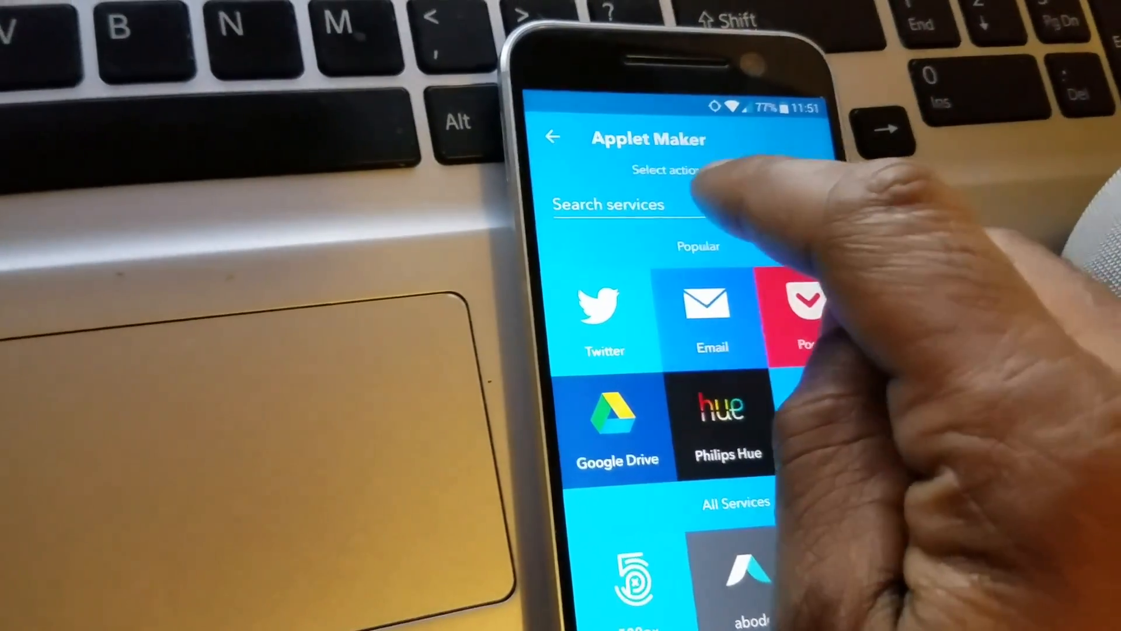
Step: Pick Google Calendar's Quick add event as the action and confirm its settings
{"action": "left_click", "coordinate": [609, 204]}
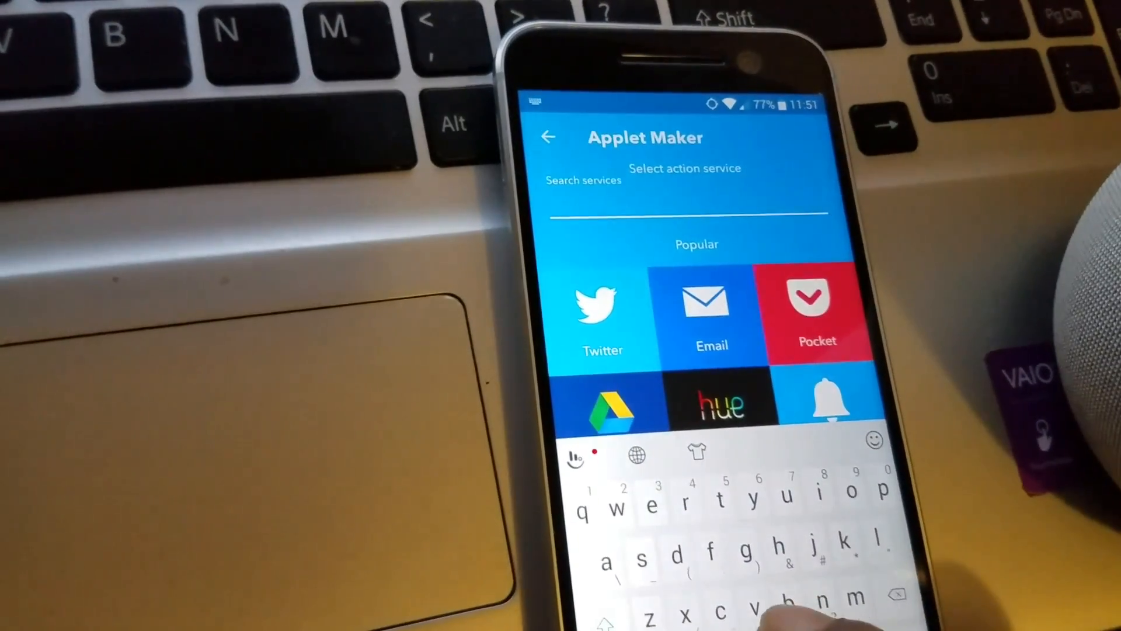
{"action": "type", "text": "googl"}
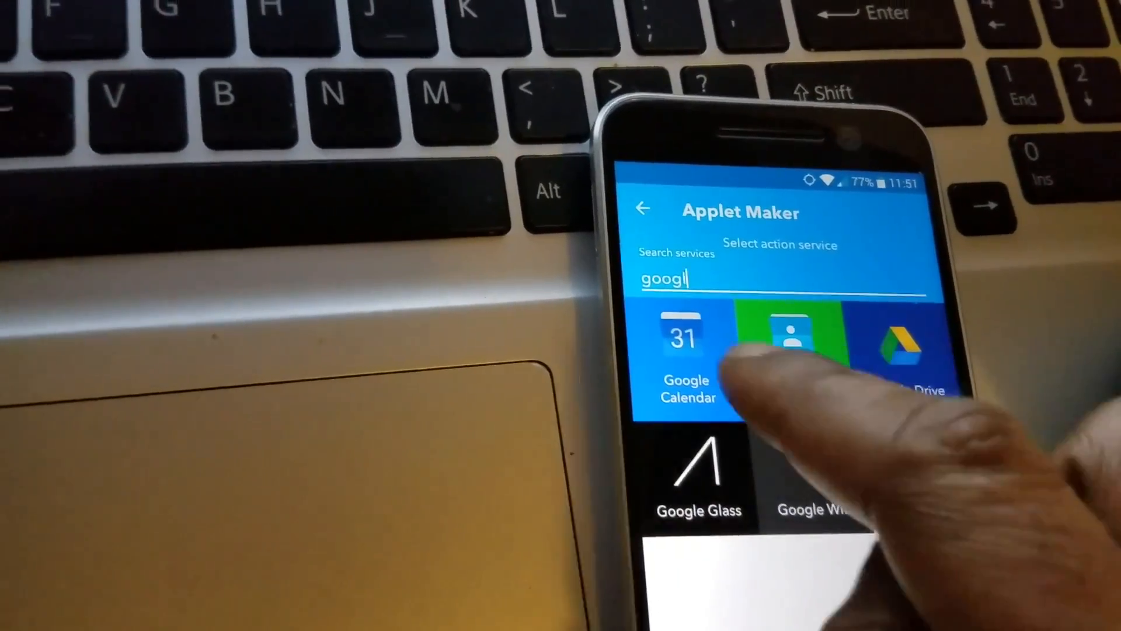
{"action": "left_click", "coordinate": [680, 336]}
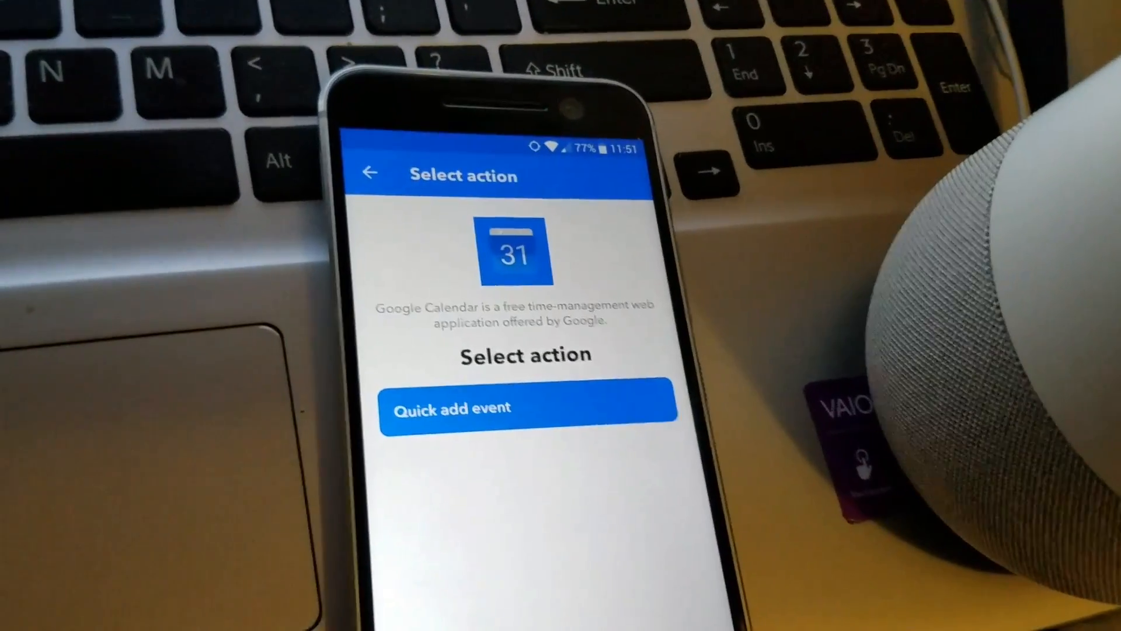
{"action": "left_click", "coordinate": [528, 407]}
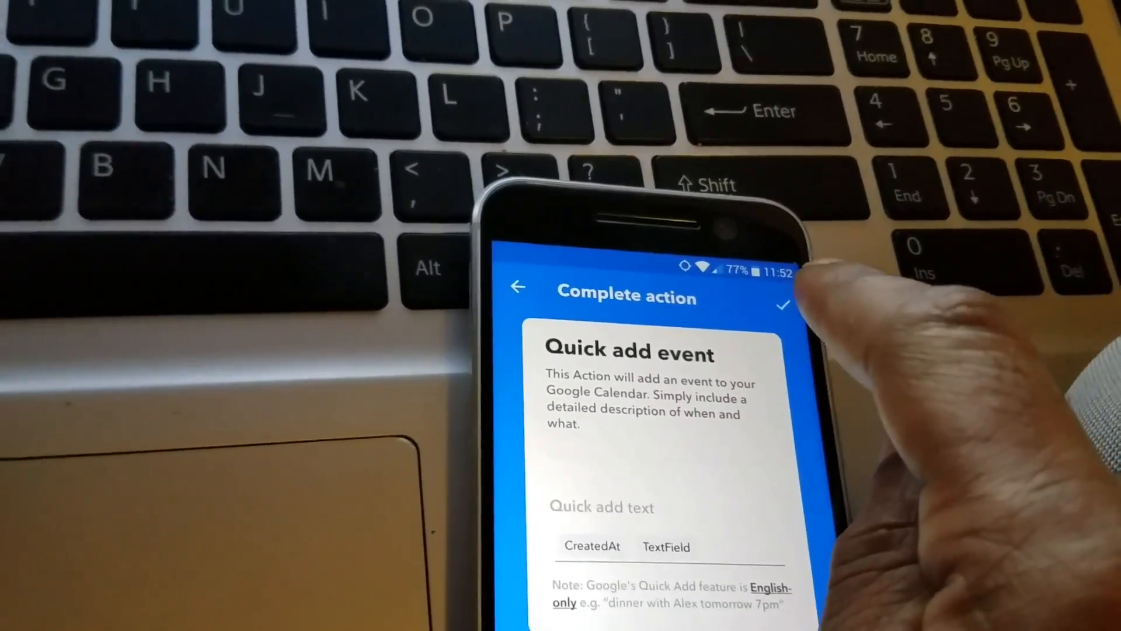
{"action": "left_click", "coordinate": [783, 303]}
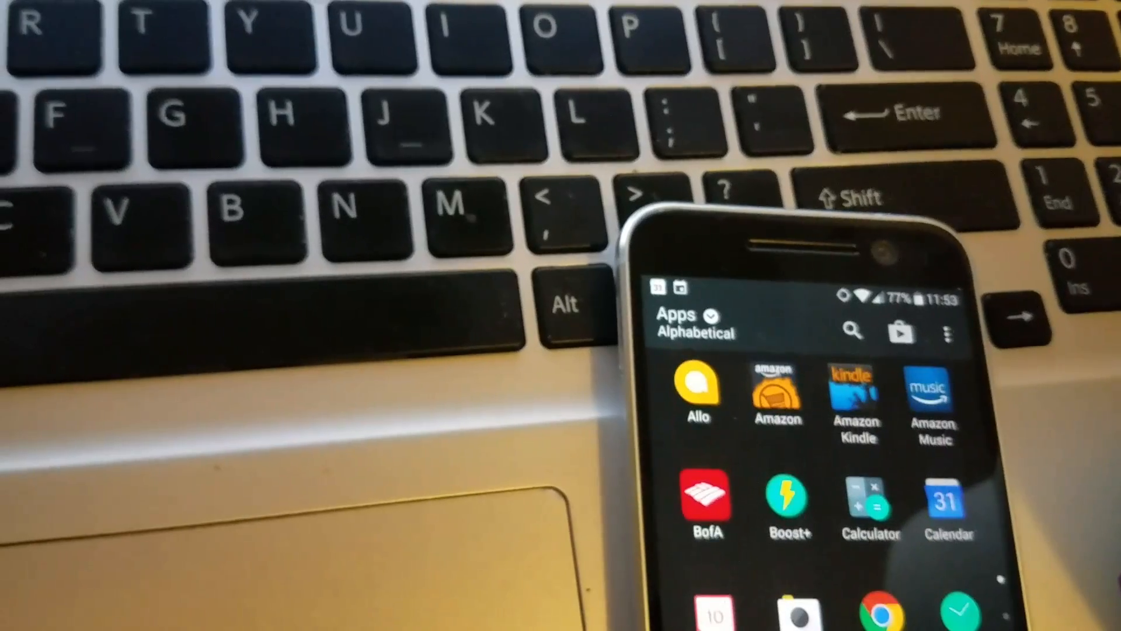
Step: Open Google Calendar on December's month view to check the events
{"action": "left_click", "coordinate": [947, 501]}
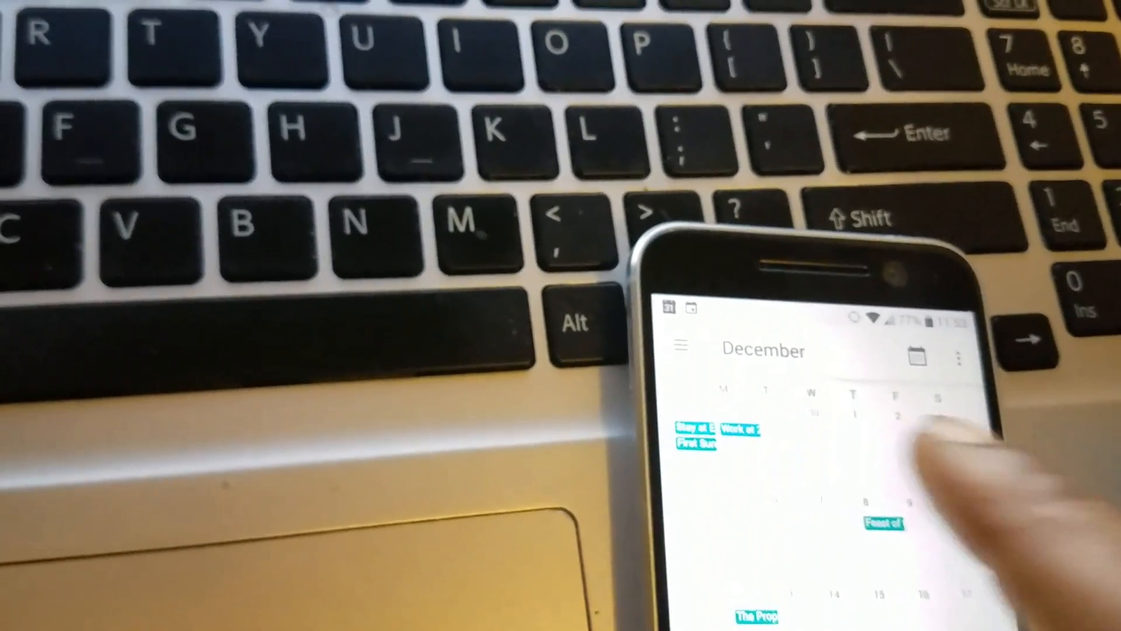